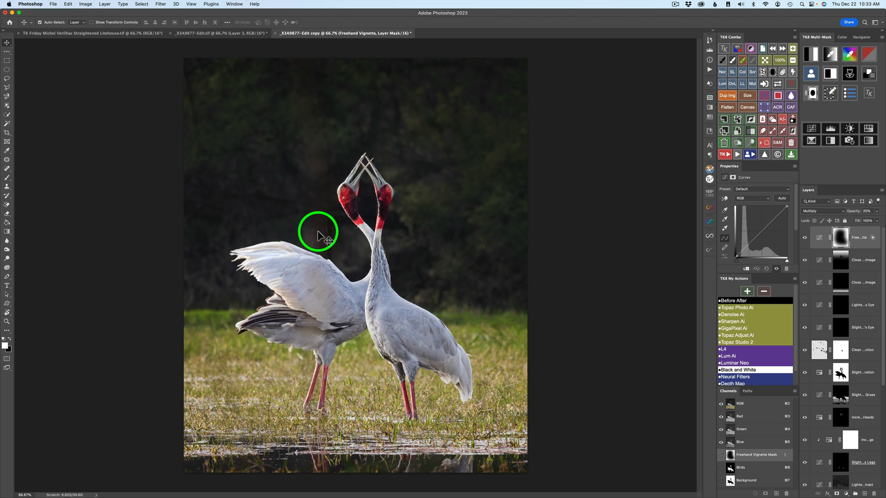
{"action": "mouse_move", "coordinate": [323, 64]}
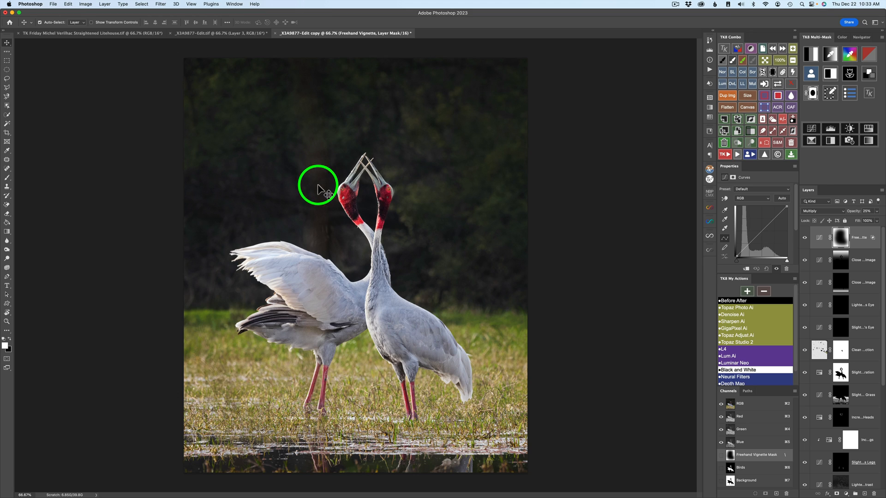
{"action": "mouse_move", "coordinate": [321, 381]}
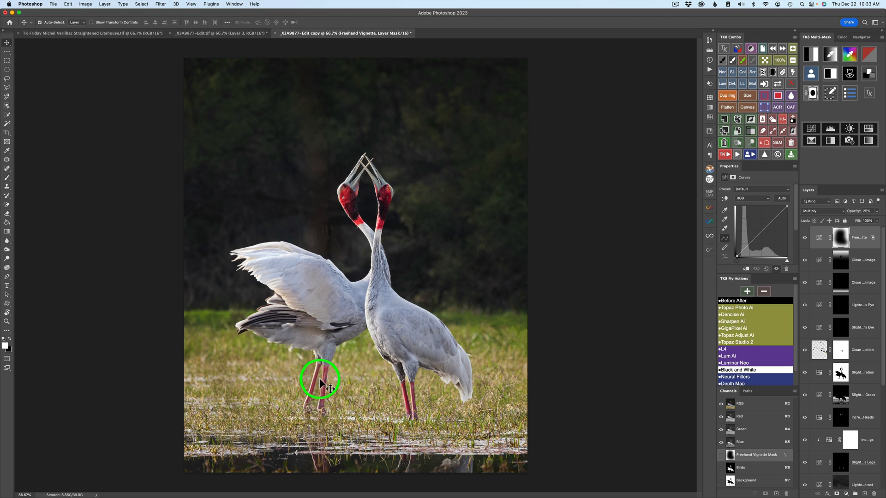
{"action": "mouse_move", "coordinate": [309, 266]}
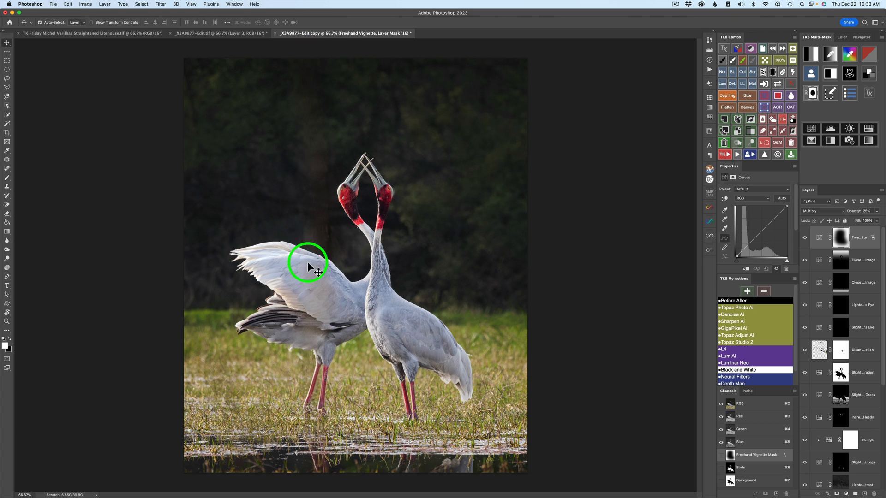
{"action": "mouse_move", "coordinate": [325, 227]}
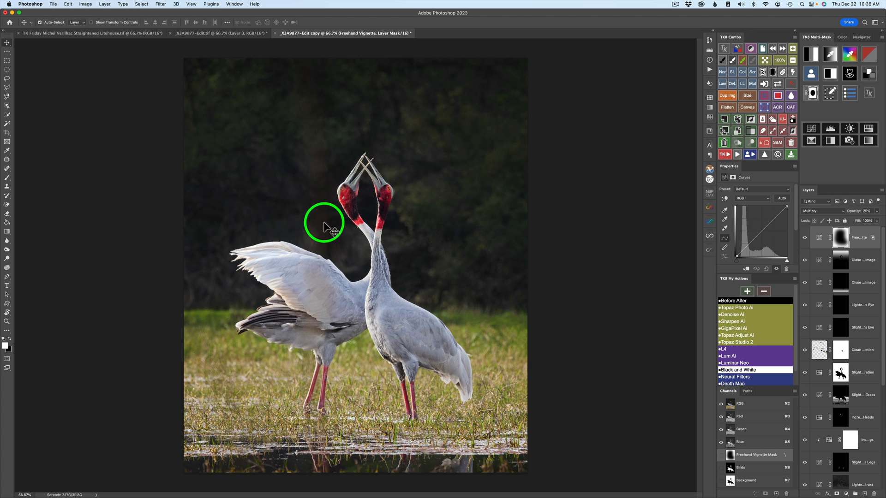
{"action": "mouse_move", "coordinate": [320, 78]}
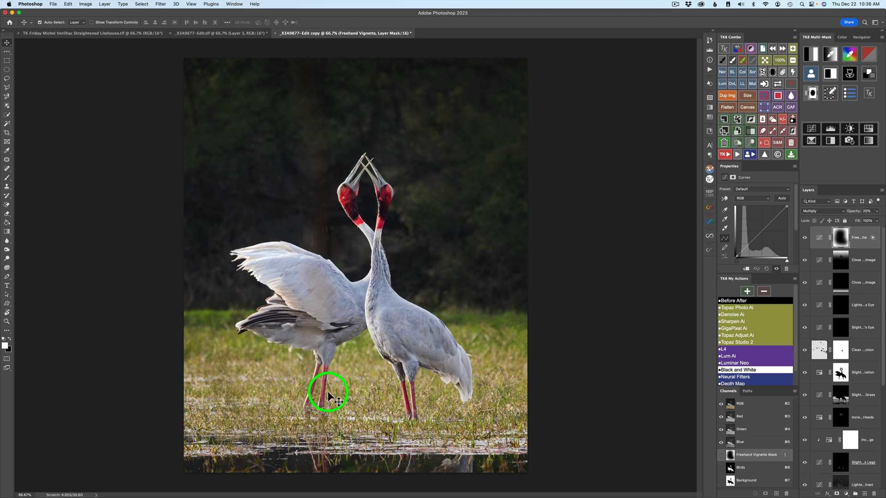
{"action": "mouse_move", "coordinate": [321, 80]}
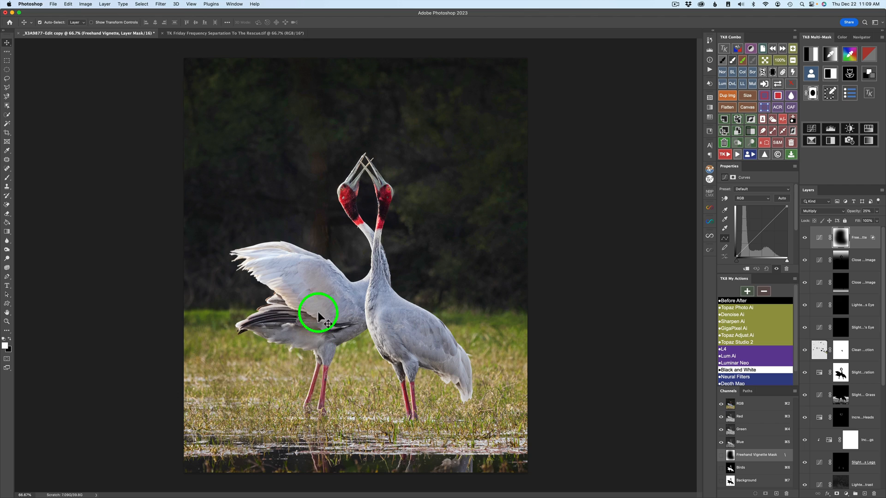
{"action": "mouse_move", "coordinate": [329, 88]}
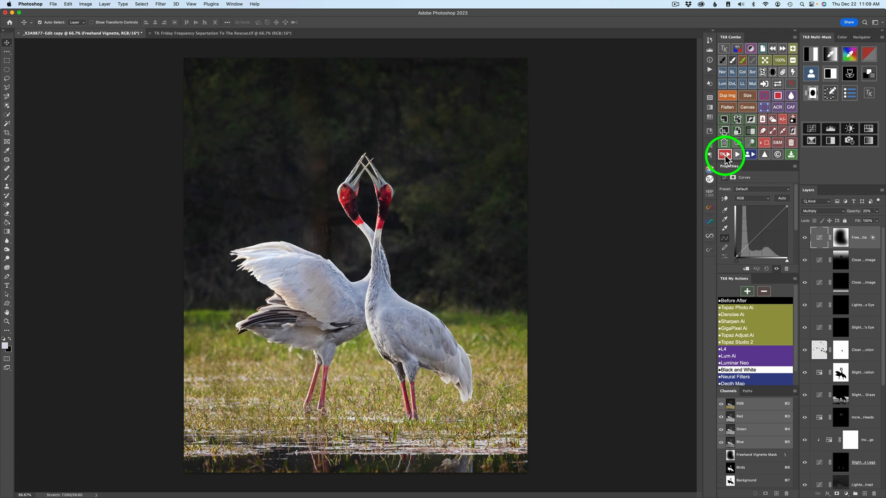
Step: Run the TK Frequency Separation action and accept the Gaussian Blur radius for the color layer
{"action": "left_click", "coordinate": [725, 154]}
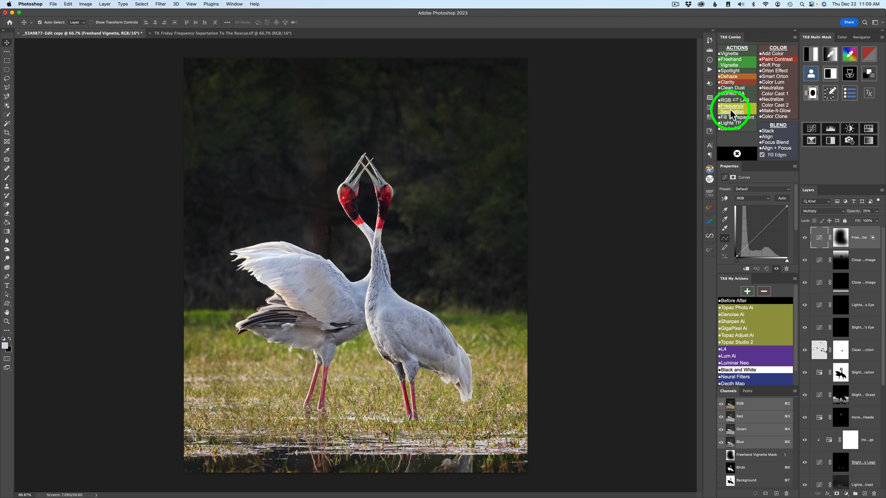
{"action": "left_click", "coordinate": [730, 108]}
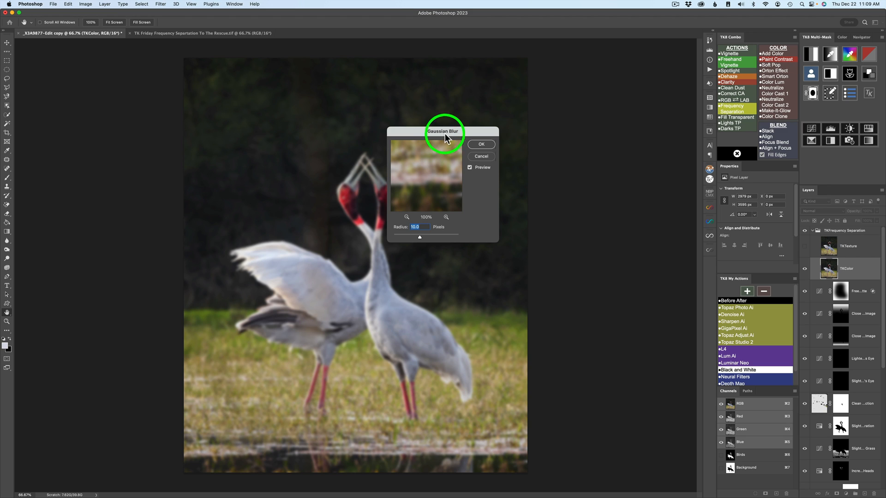
{"action": "left_click", "coordinate": [481, 144]}
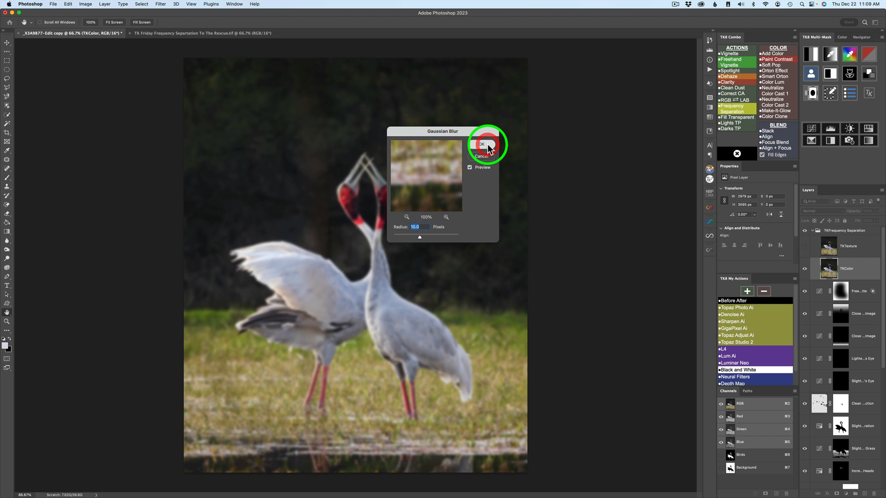
{"action": "left_click", "coordinate": [481, 145]}
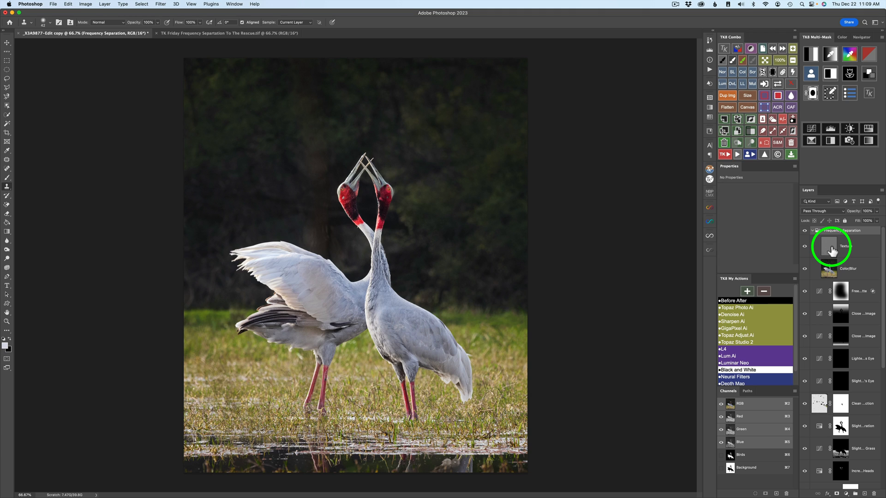
{"action": "mouse_move", "coordinate": [829, 271]}
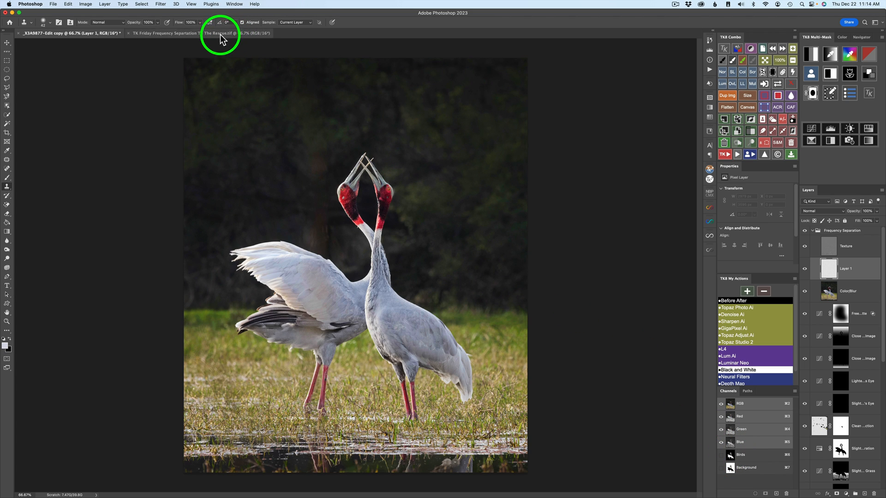
Step: Frequency-separate the Frequency Separation To The Rescue image and add a blank layer above its color layer
{"action": "left_click", "coordinate": [200, 33]}
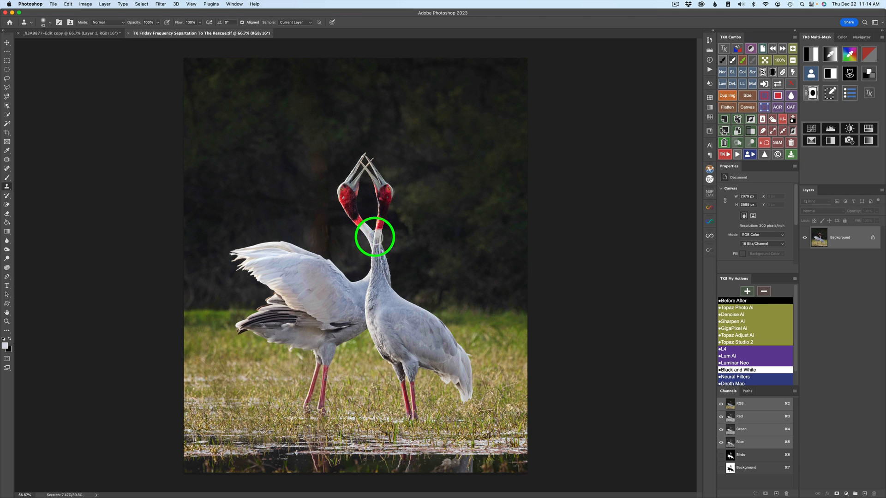
{"action": "mouse_move", "coordinate": [324, 93]}
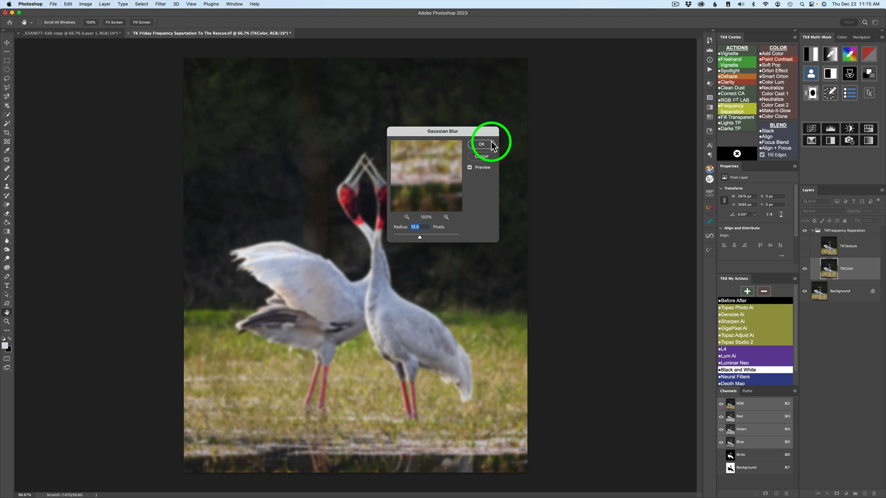
{"action": "left_click", "coordinate": [482, 143]}
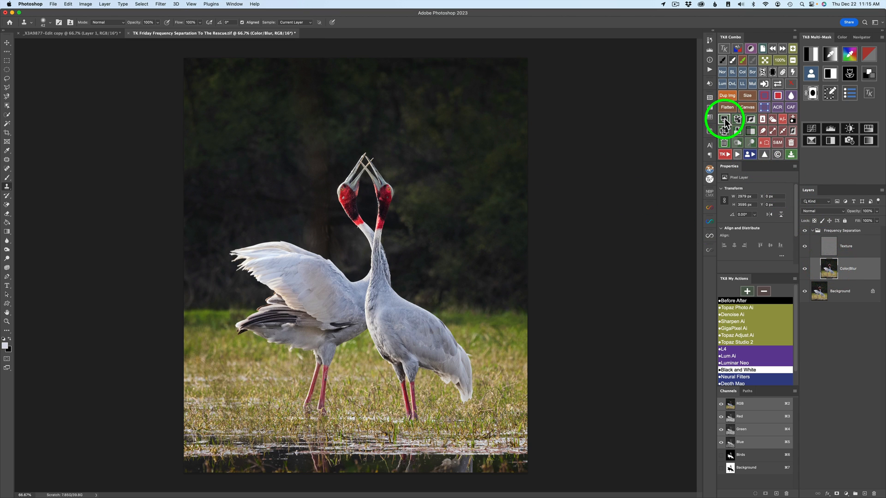
{"action": "left_click", "coordinate": [725, 122]}
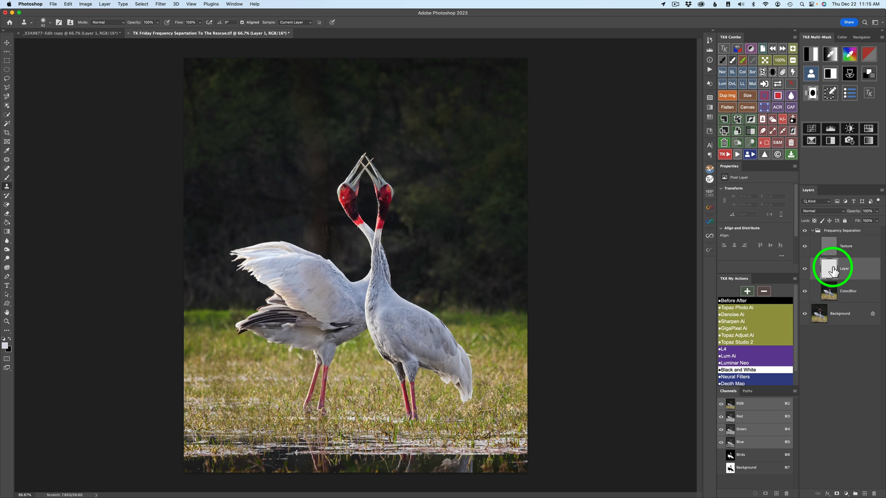
{"action": "mouse_move", "coordinate": [830, 268]}
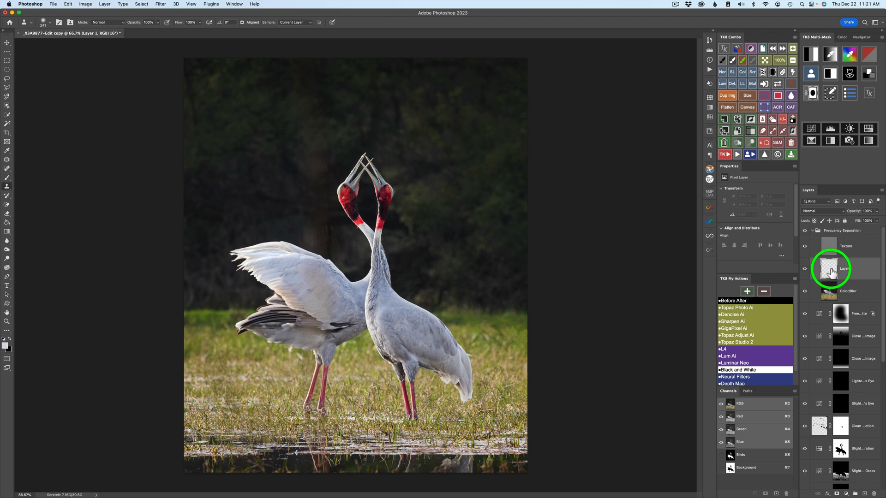
{"action": "left_click", "coordinate": [831, 271]}
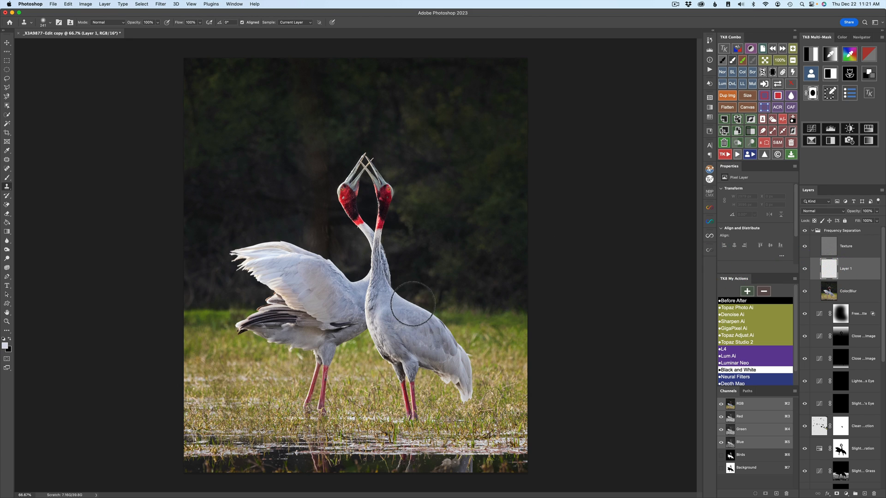
{"action": "mouse_move", "coordinate": [288, 189]}
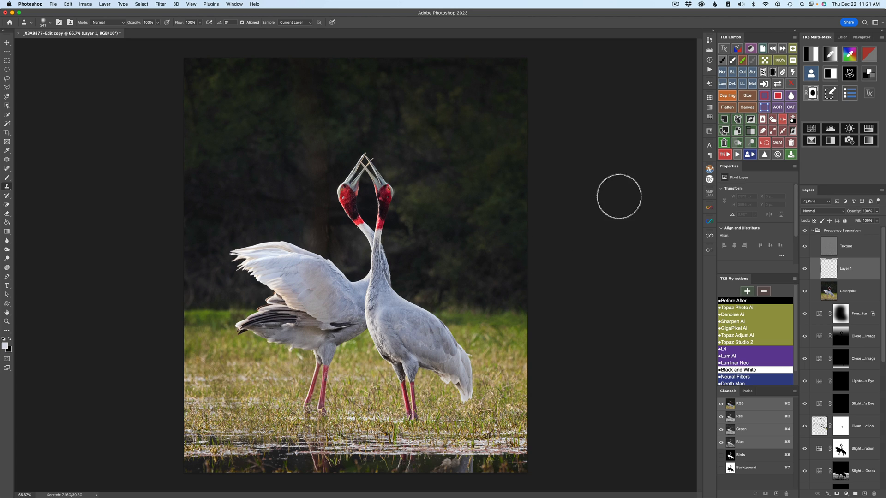
{"action": "left_click", "coordinate": [812, 77]}
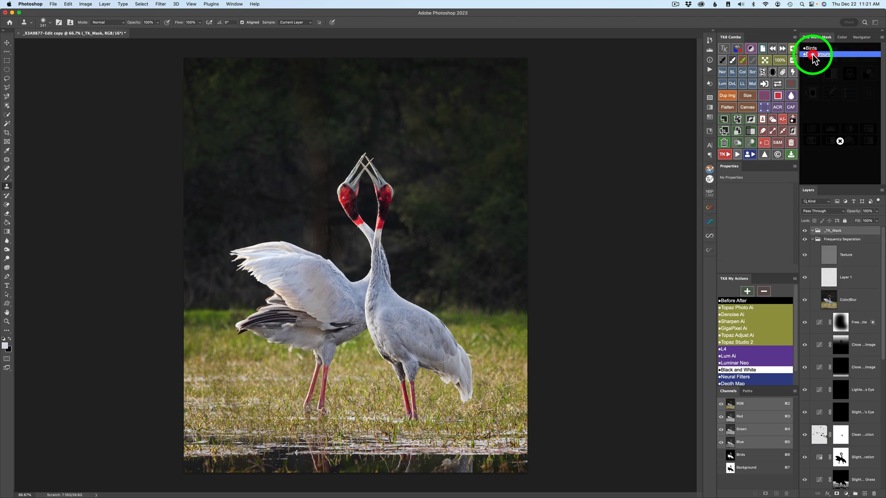
{"action": "left_click", "coordinate": [840, 131]}
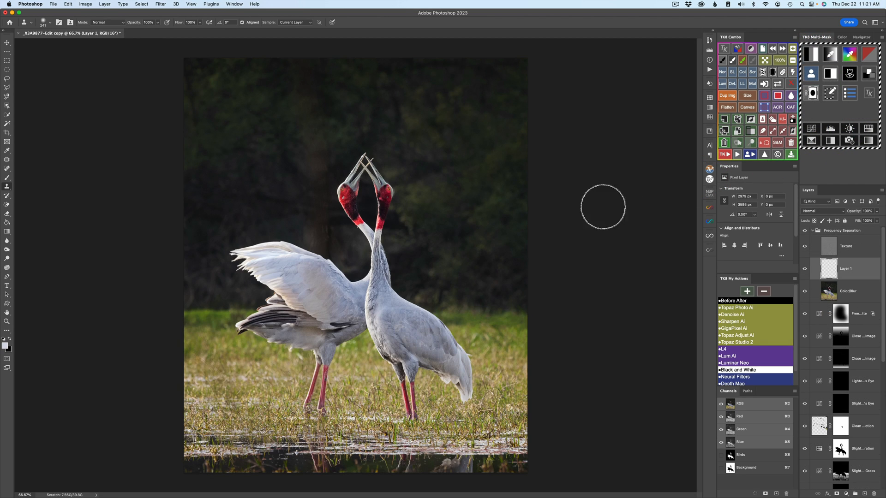
{"action": "mouse_move", "coordinate": [424, 245]}
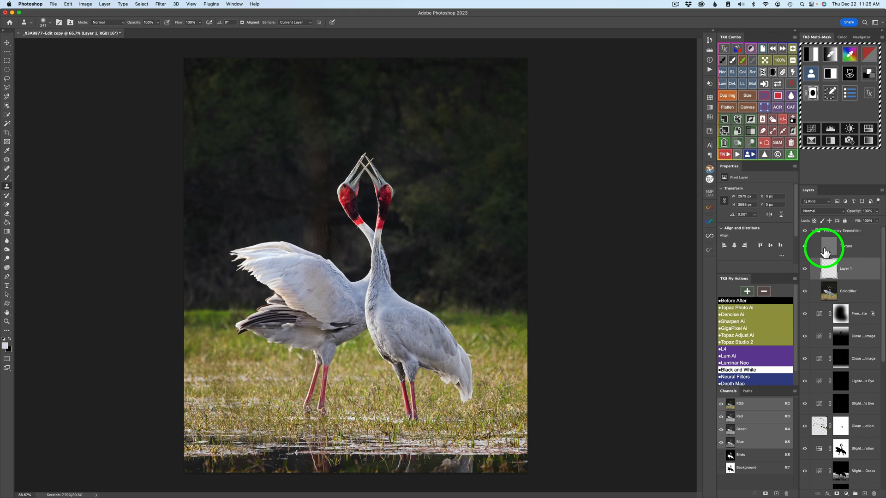
{"action": "mouse_move", "coordinate": [828, 252]}
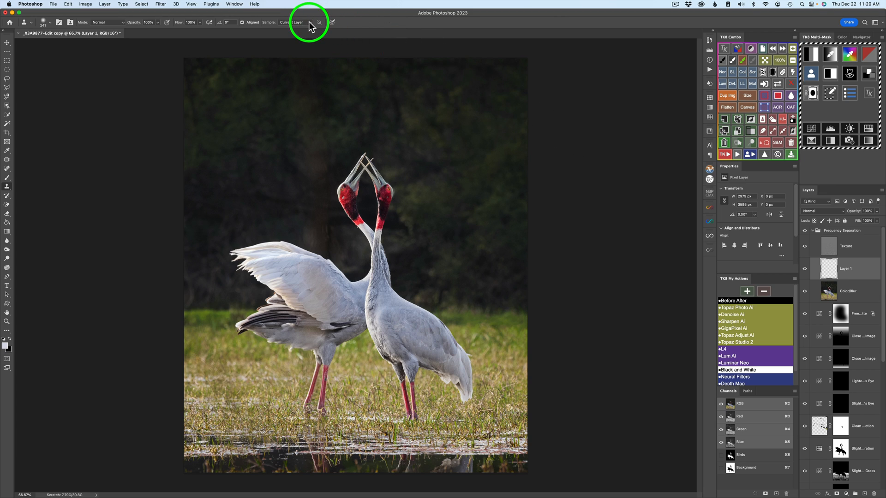
Step: Set the Clone Stamp to sample Current & Below on Layer 1
{"action": "left_click", "coordinate": [287, 22]}
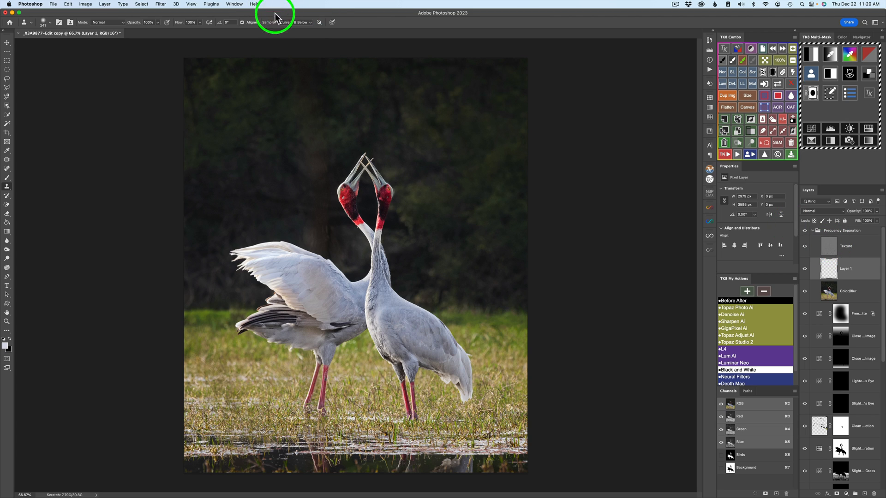
{"action": "left_click", "coordinate": [284, 22]}
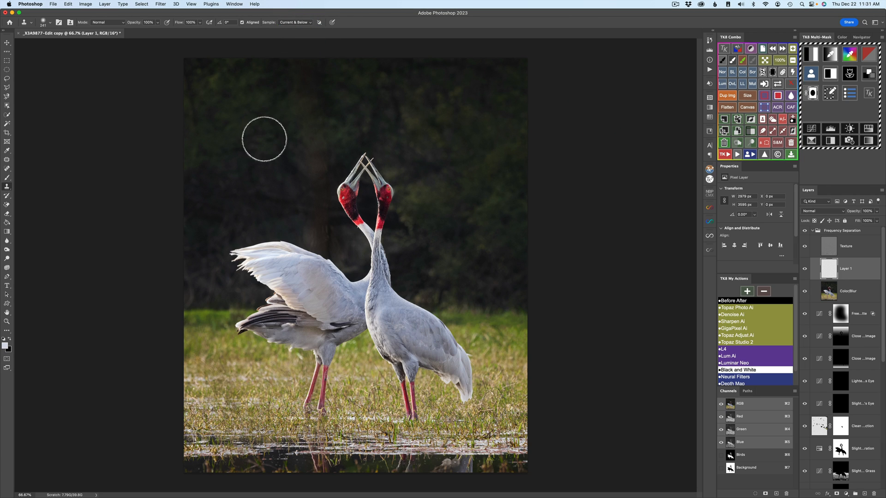
{"action": "mouse_move", "coordinate": [260, 142]}
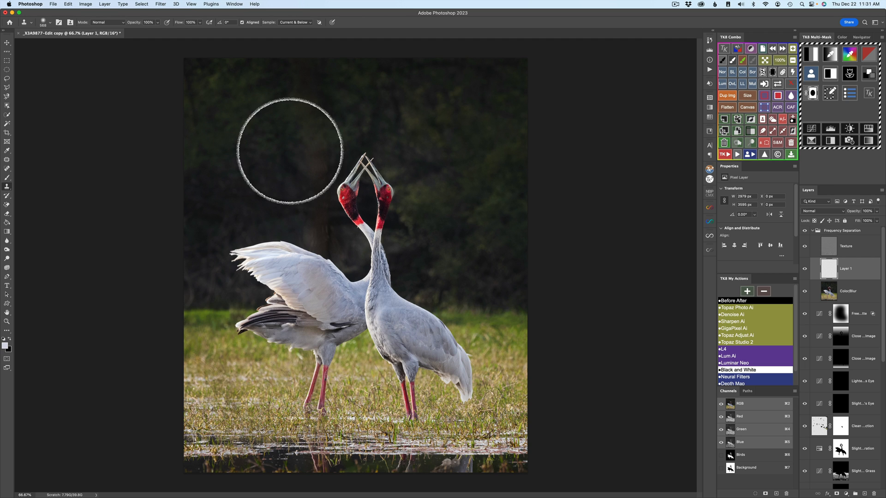
{"action": "mouse_move", "coordinate": [367, 289]}
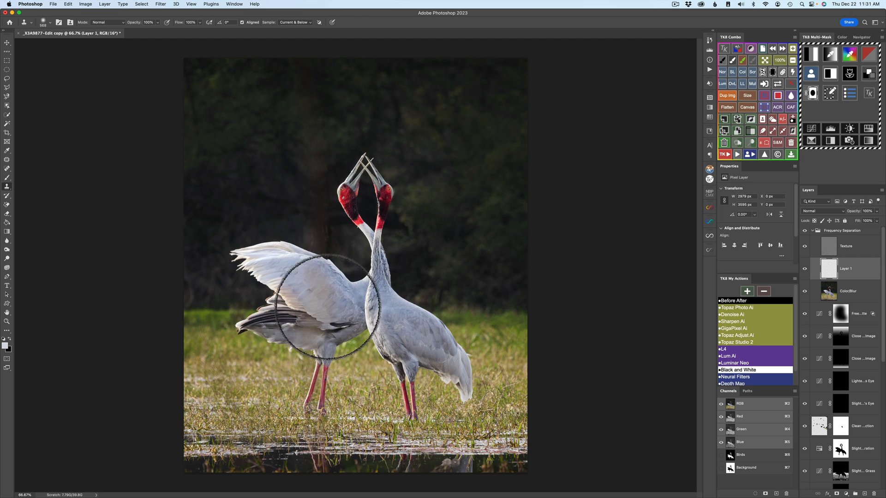
{"action": "mouse_move", "coordinate": [309, 260]}
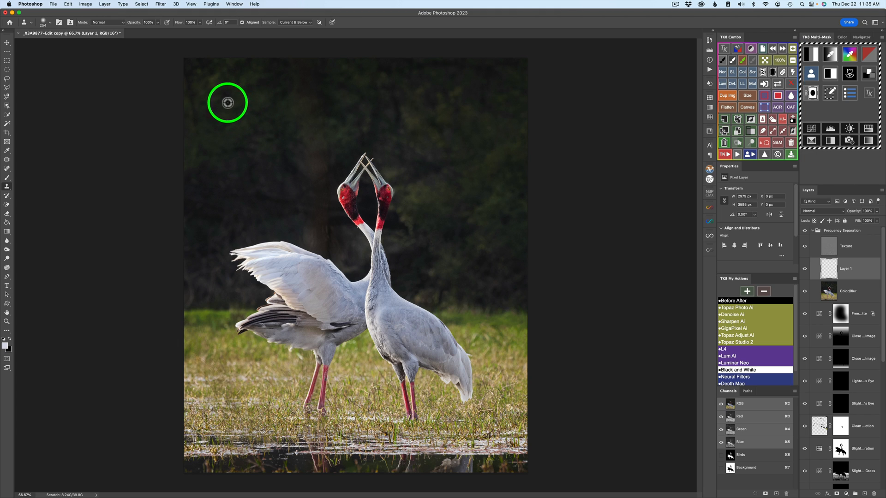
{"action": "mouse_move", "coordinate": [224, 104]}
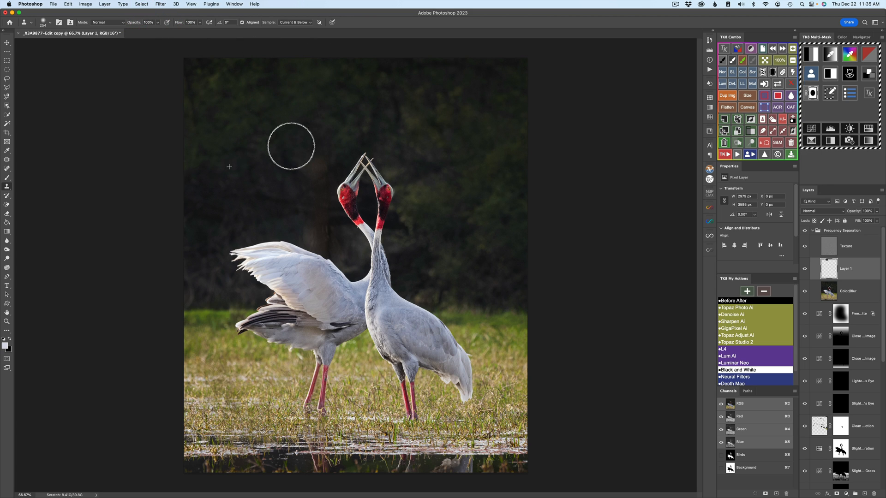
{"action": "mouse_move", "coordinate": [320, 155]}
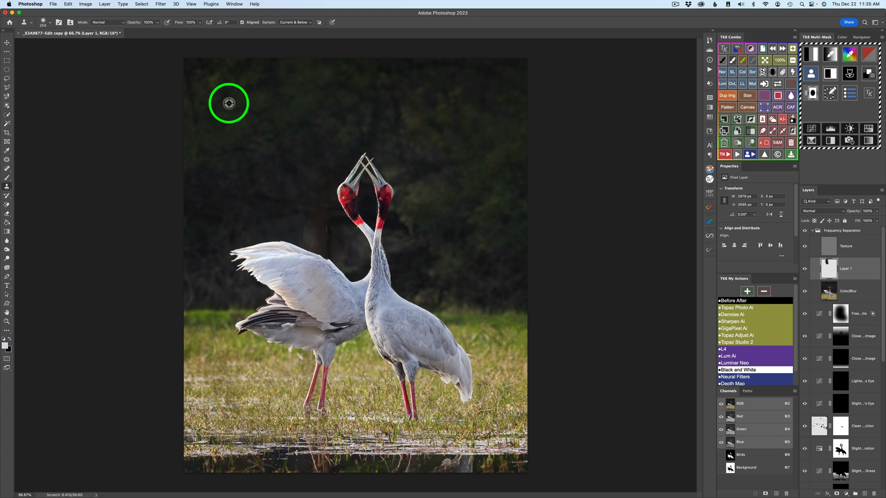
{"action": "mouse_move", "coordinate": [291, 134]}
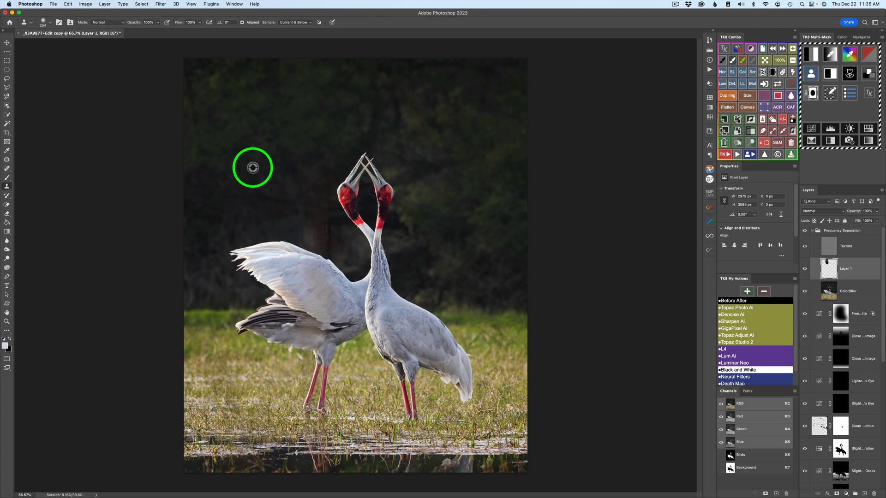
{"action": "mouse_move", "coordinate": [319, 177]}
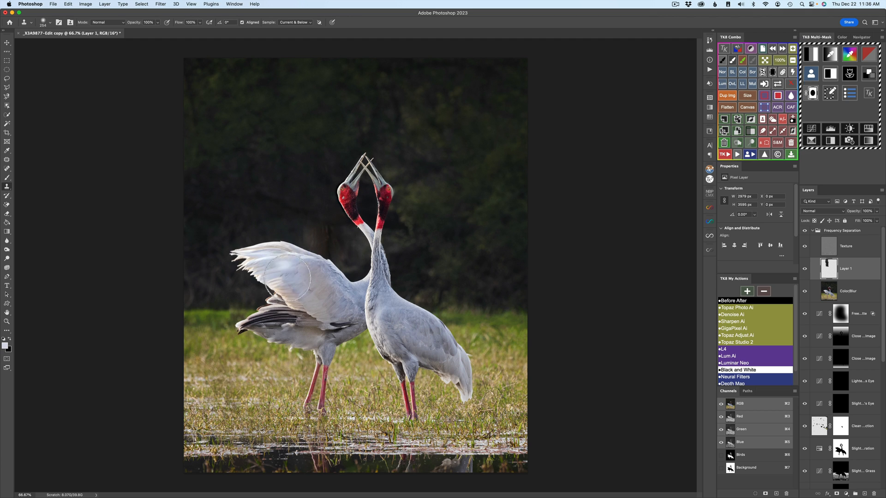
{"action": "mouse_move", "coordinate": [235, 226]}
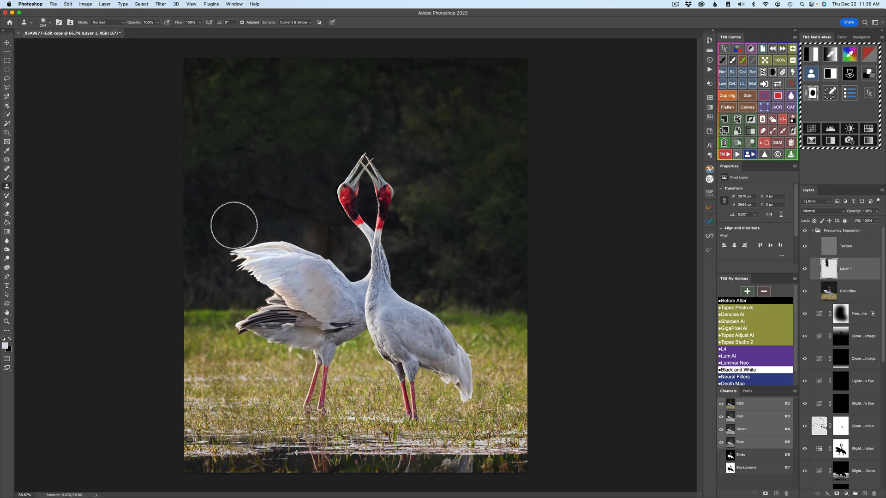
Step: Clone dark background over the streak beside the raised wing on Layer 1
{"action": "left_click_drag", "start_coordinate": [234, 226], "coordinate": [251, 251]}
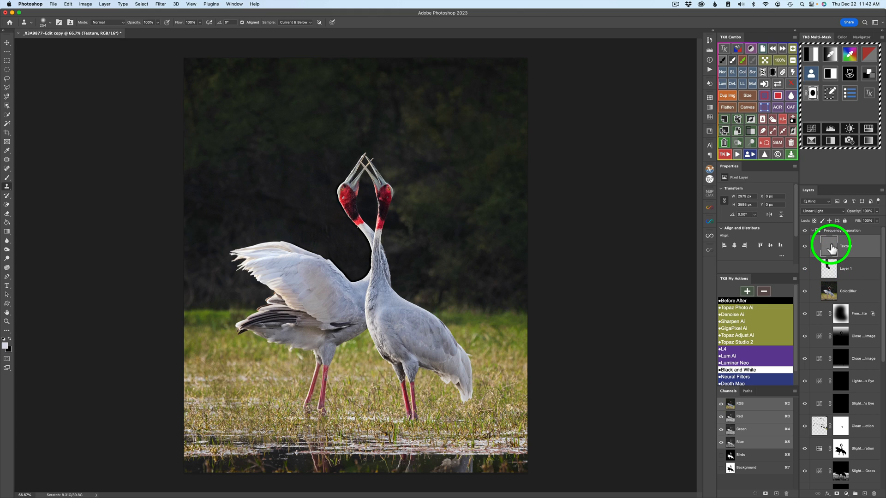
{"action": "mouse_move", "coordinate": [809, 243]}
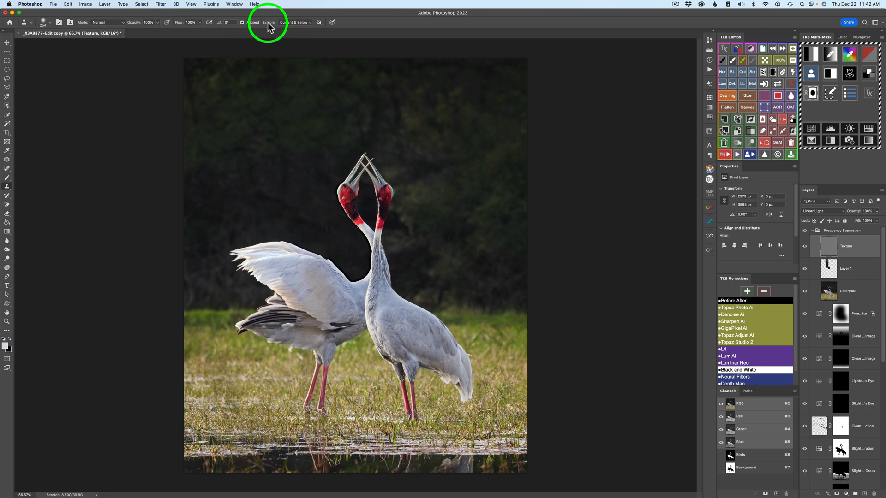
Step: Set the Clone Stamp to sample the Current Layer only for the Texture layer
{"action": "left_click", "coordinate": [294, 22]}
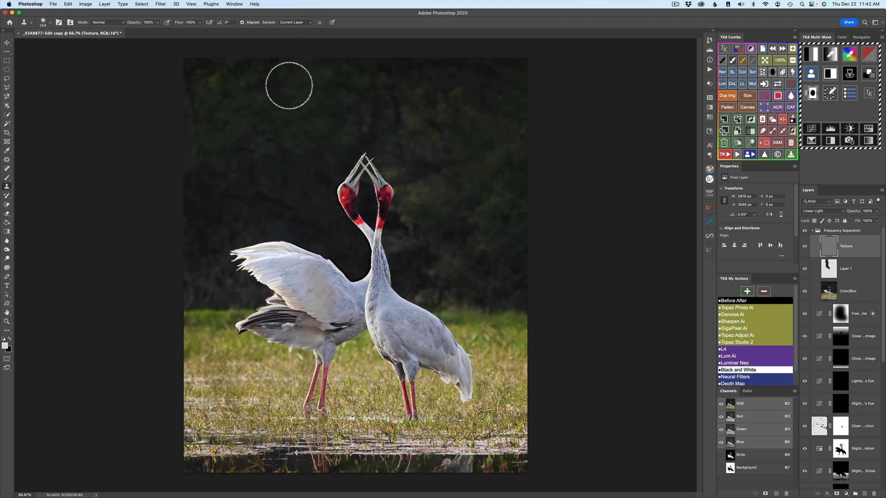
{"action": "mouse_move", "coordinate": [285, 165]}
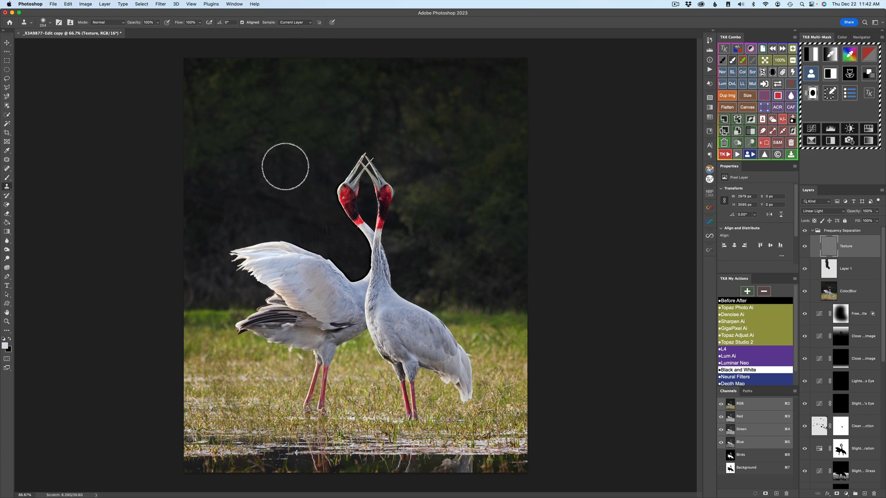
{"action": "mouse_move", "coordinate": [293, 216]}
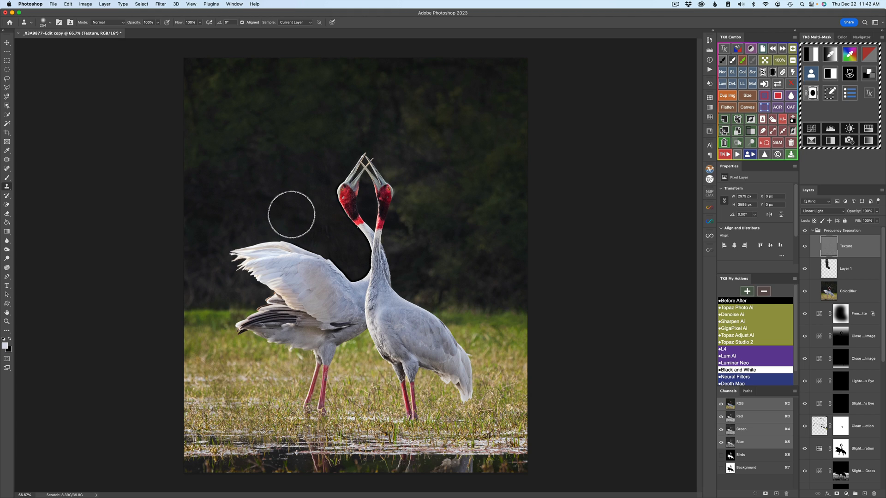
{"action": "mouse_move", "coordinate": [296, 208]}
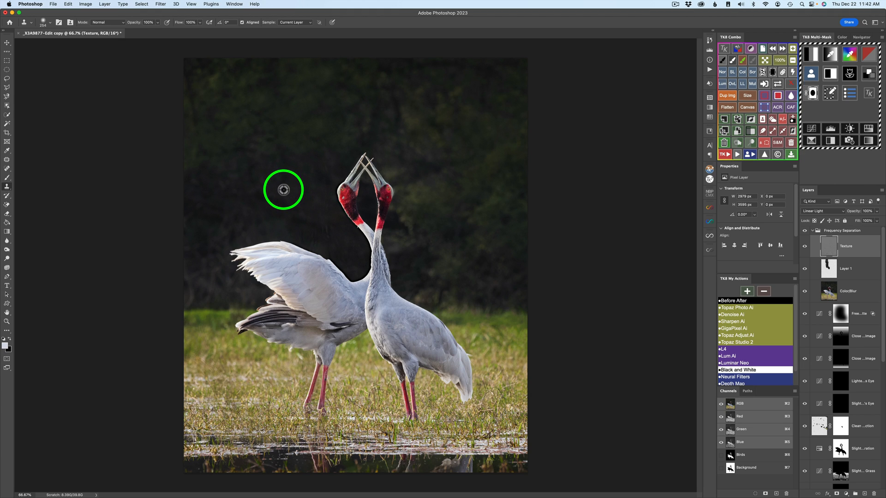
{"action": "mouse_move", "coordinate": [322, 231]}
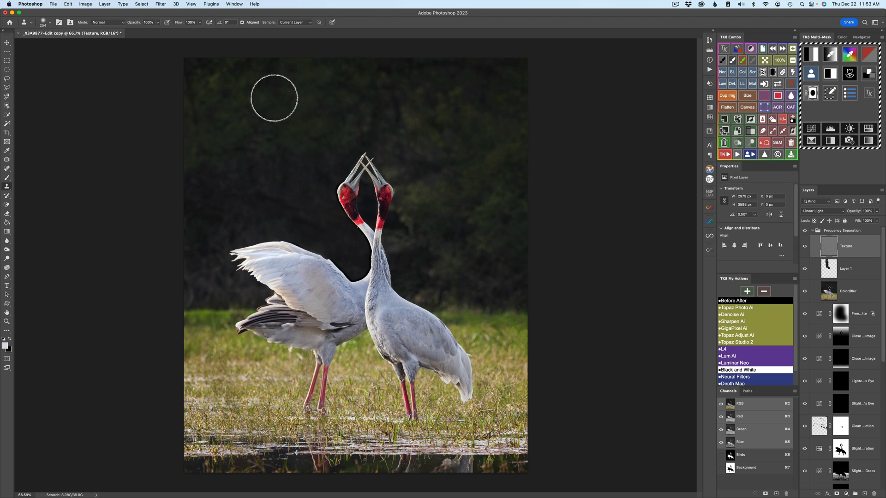
{"action": "mouse_move", "coordinate": [333, 93]}
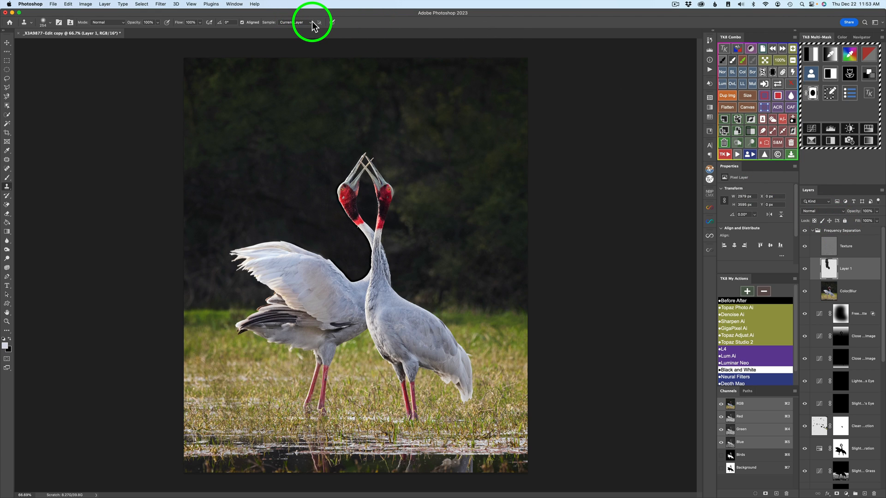
Step: Switch sampling back to Current & Below and clone dark background over the topmost streak
{"action": "left_click", "coordinate": [298, 23]}
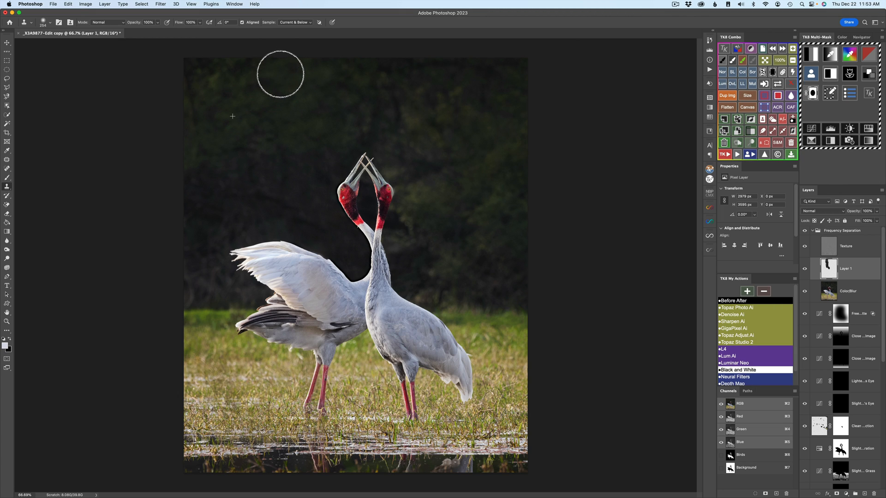
{"action": "left_click", "coordinate": [232, 90]}
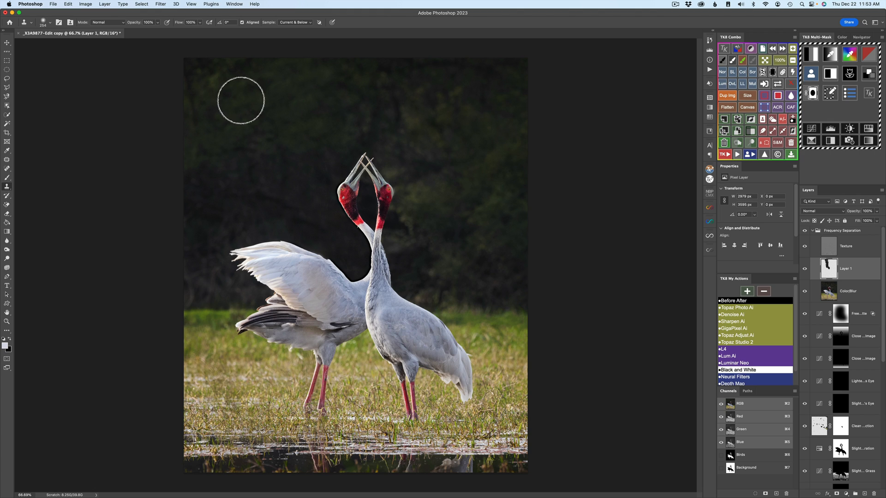
{"action": "left_click", "coordinate": [241, 101]}
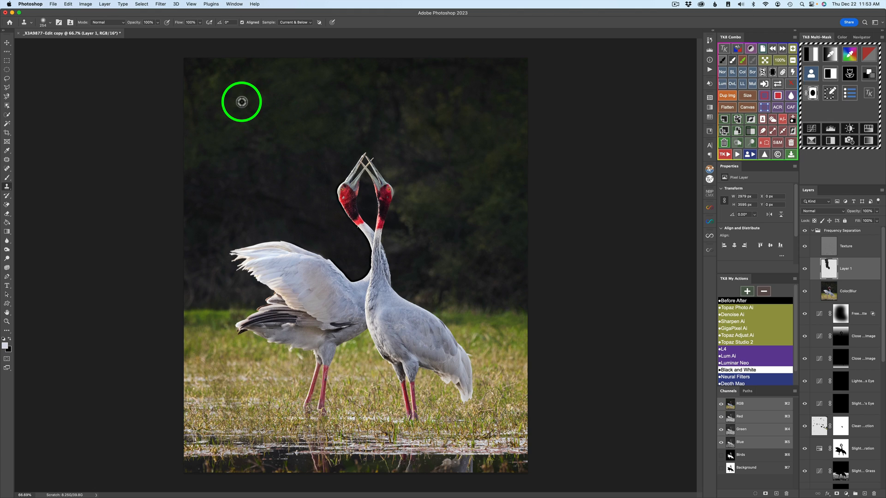
{"action": "mouse_move", "coordinate": [151, 103]}
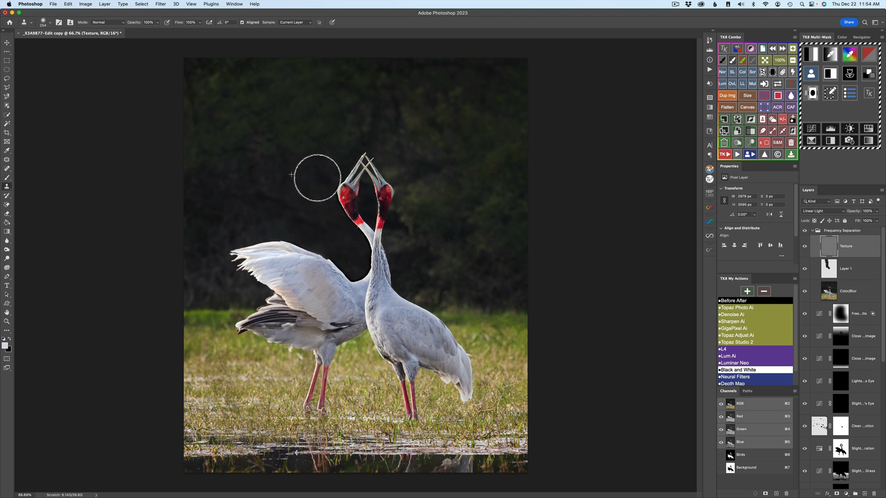
{"action": "mouse_move", "coordinate": [317, 192]}
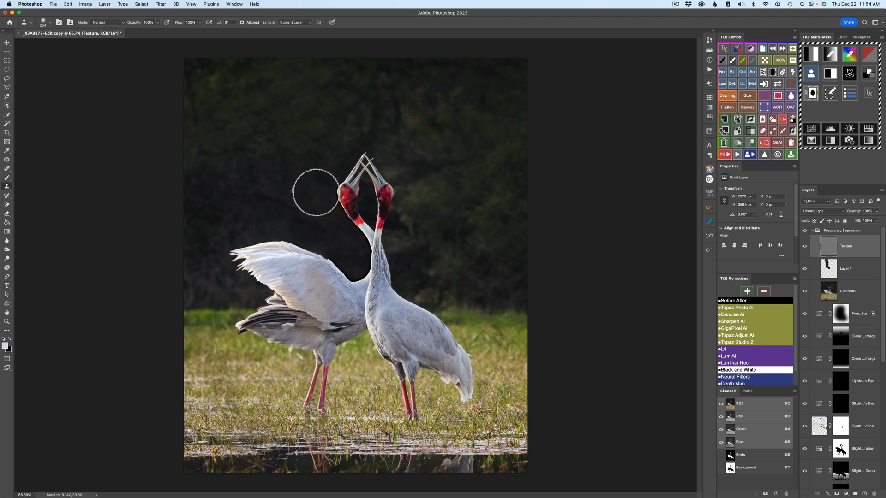
Step: Clone texture over the streak beside the cranes' necks, then toggle the Frequency Separation group to compare
{"action": "left_click_drag", "start_coordinate": [314, 192], "coordinate": [248, 184]}
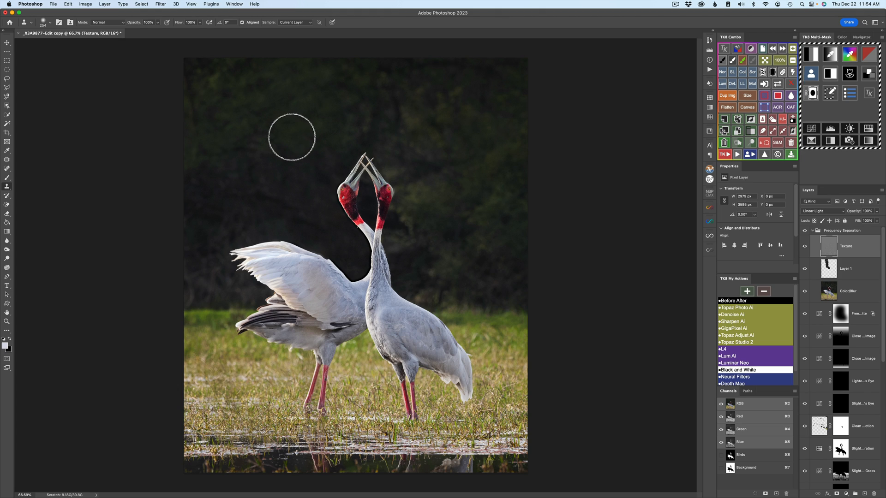
{"action": "mouse_move", "coordinate": [314, 137]}
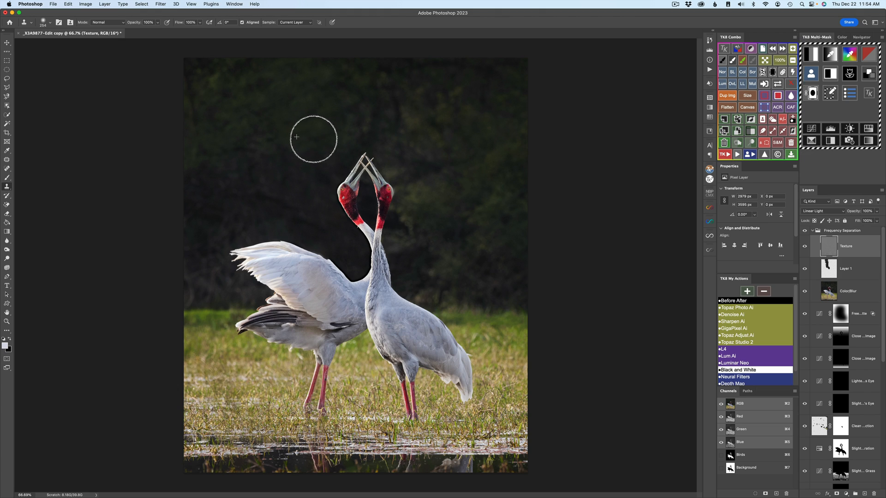
{"action": "mouse_move", "coordinate": [684, 218]}
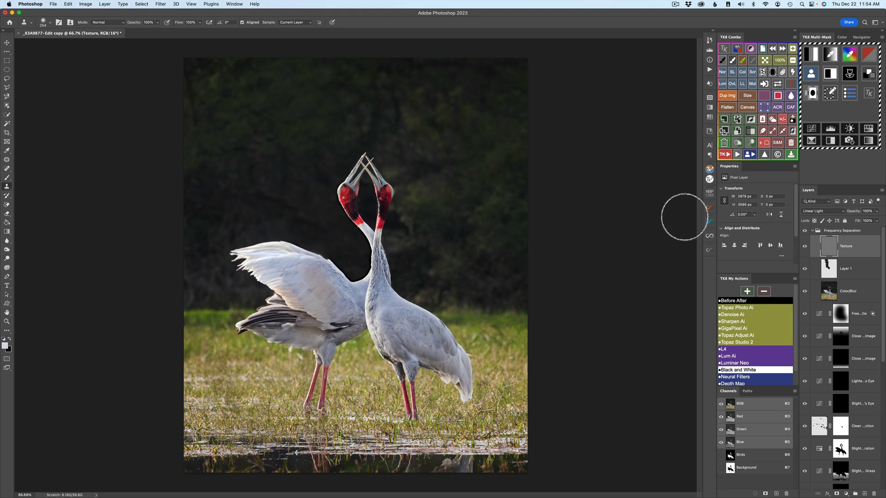
{"action": "left_click", "coordinate": [804, 233]}
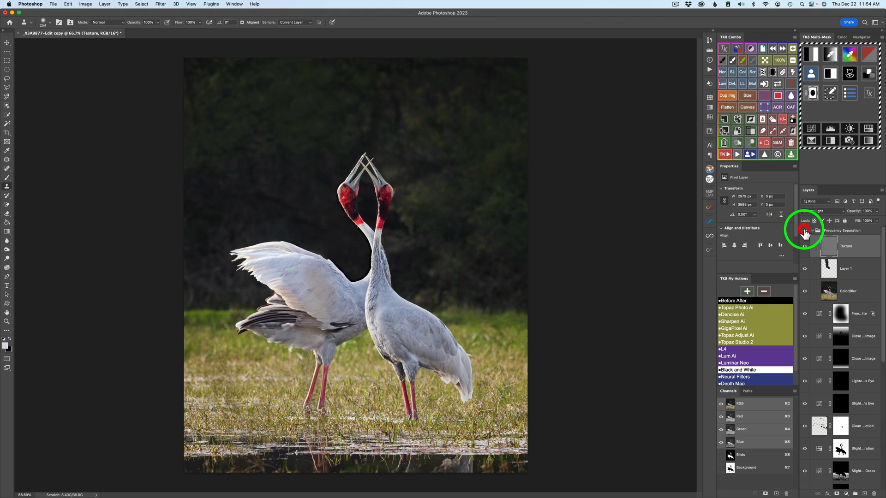
{"action": "left_click", "coordinate": [804, 231]}
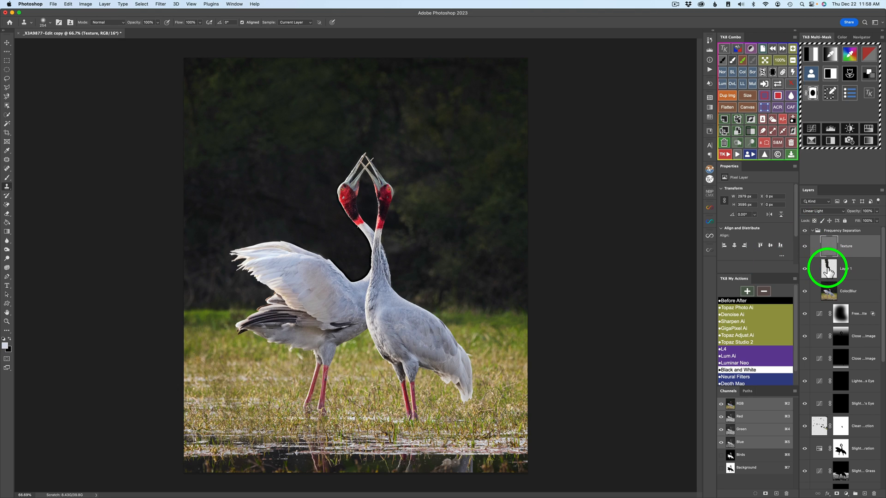
Step: Make Layer 1 the active layer in the Layers panel
{"action": "left_click", "coordinate": [828, 268]}
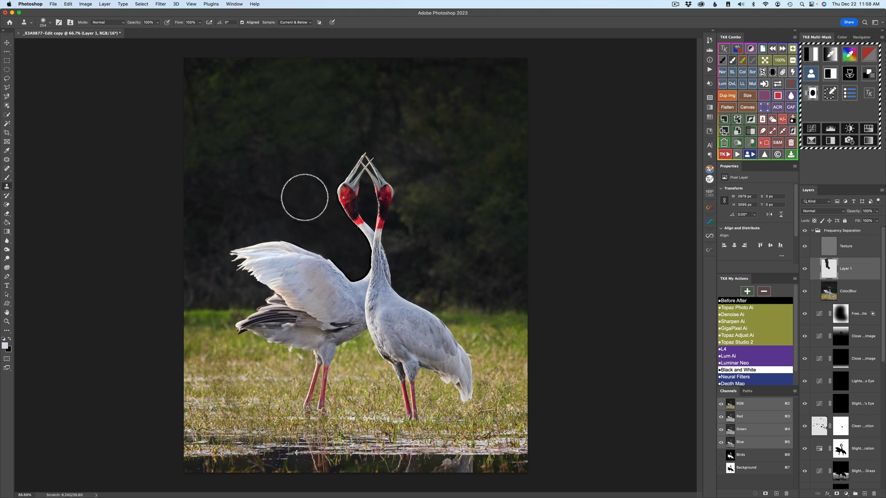
{"action": "mouse_move", "coordinate": [320, 226]}
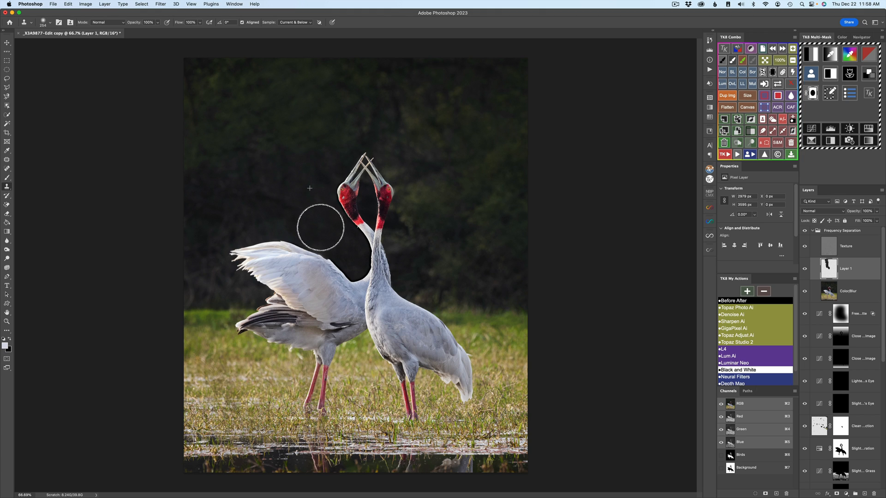
{"action": "mouse_move", "coordinate": [490, 160]}
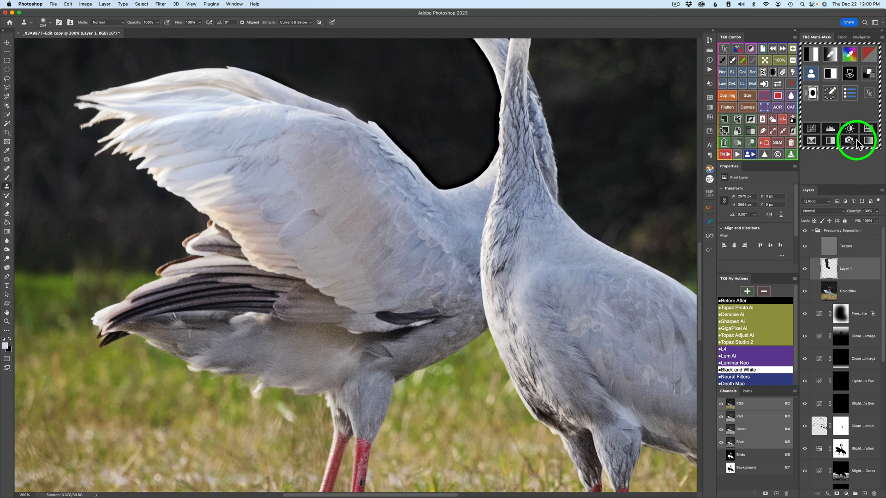
Step: Load the saved Birds selection from TK8 Multi-Mask and move the view onto the wing feathers
{"action": "left_click", "coordinate": [849, 140]}
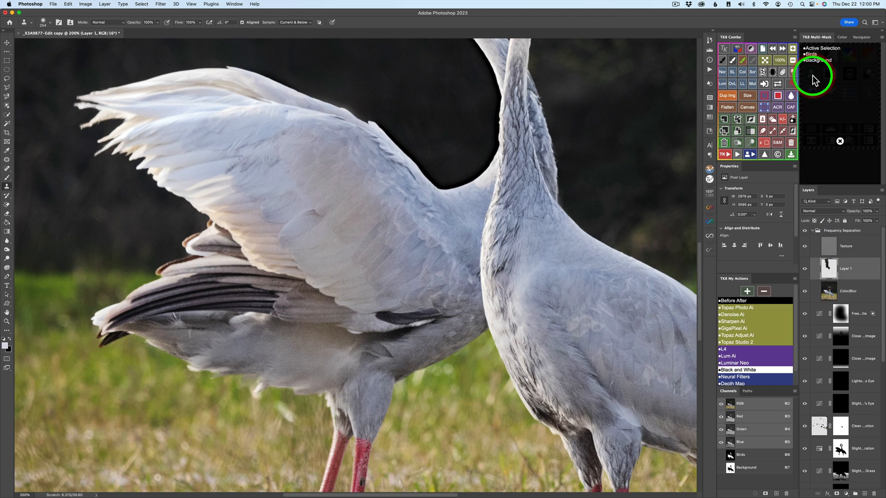
{"action": "left_click", "coordinate": [812, 54]}
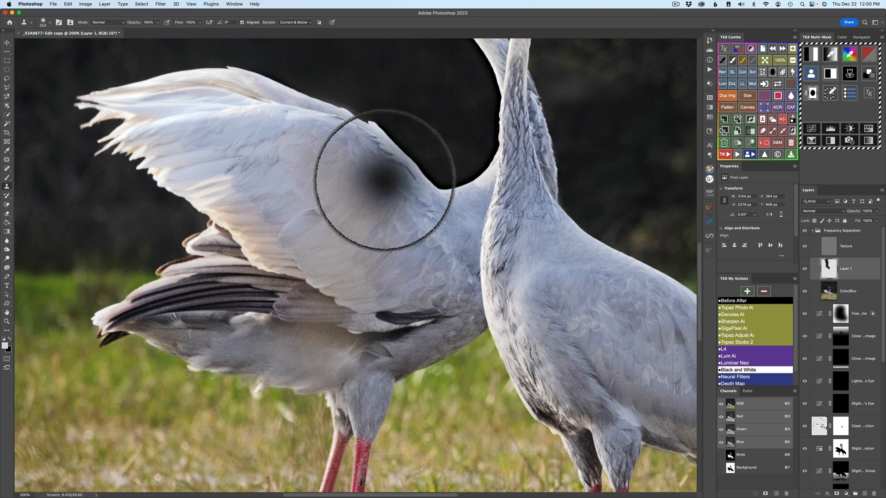
{"action": "left_click_drag", "start_coordinate": [384, 186], "coordinate": [378, 237]}
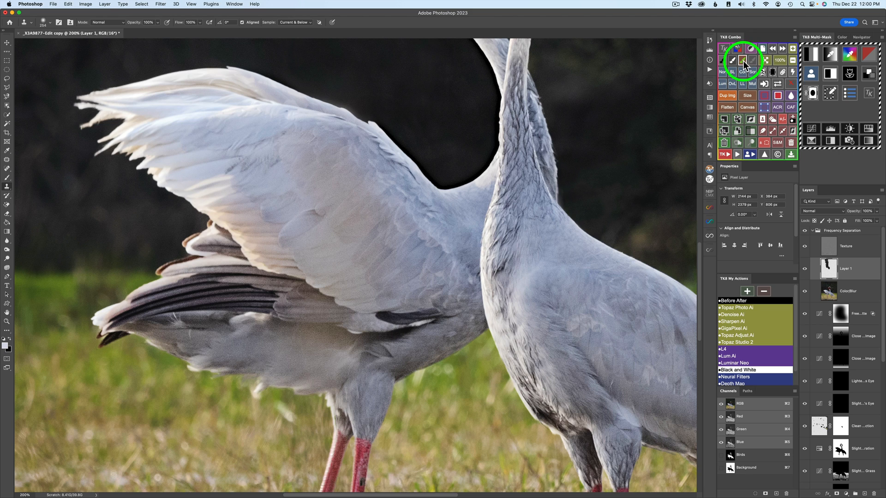
Step: Switch to a soft brush and sample, then refine, a grey from the wing feathers as paint colour
{"action": "left_click", "coordinate": [744, 60]}
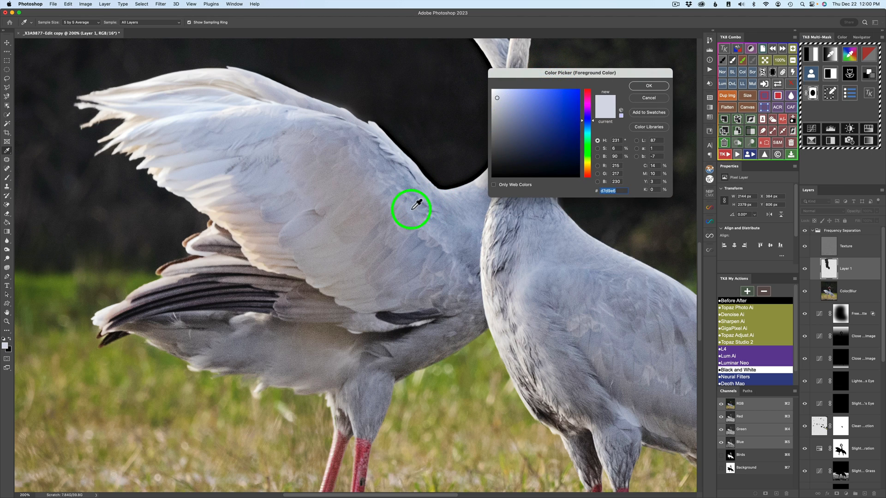
{"action": "left_click", "coordinate": [580, 110]}
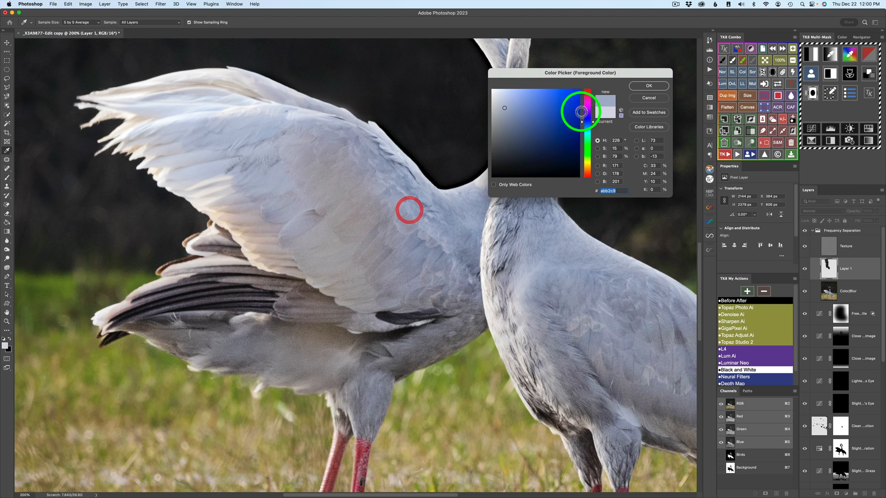
{"action": "left_click", "coordinate": [648, 85]}
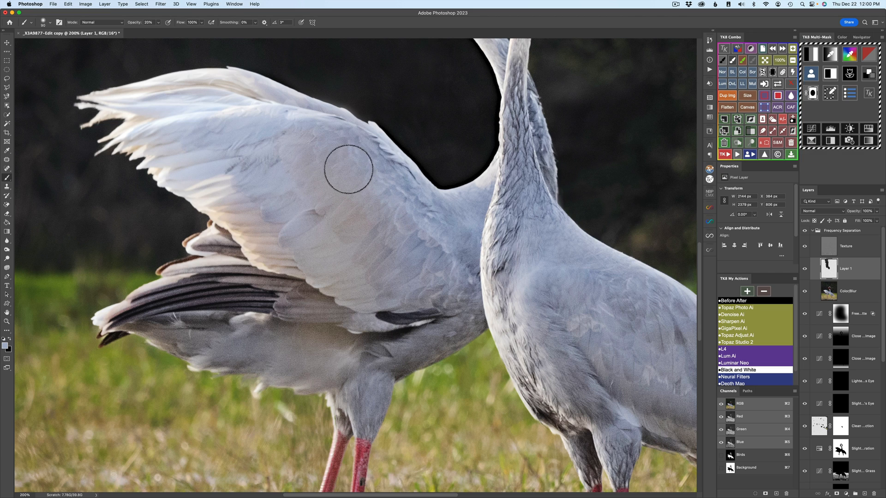
{"action": "mouse_move", "coordinate": [298, 195]}
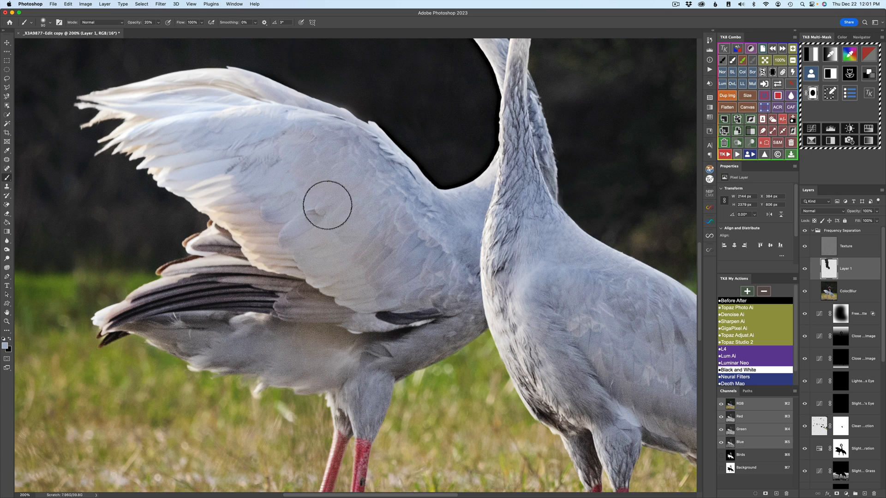
{"action": "mouse_move", "coordinate": [319, 175]}
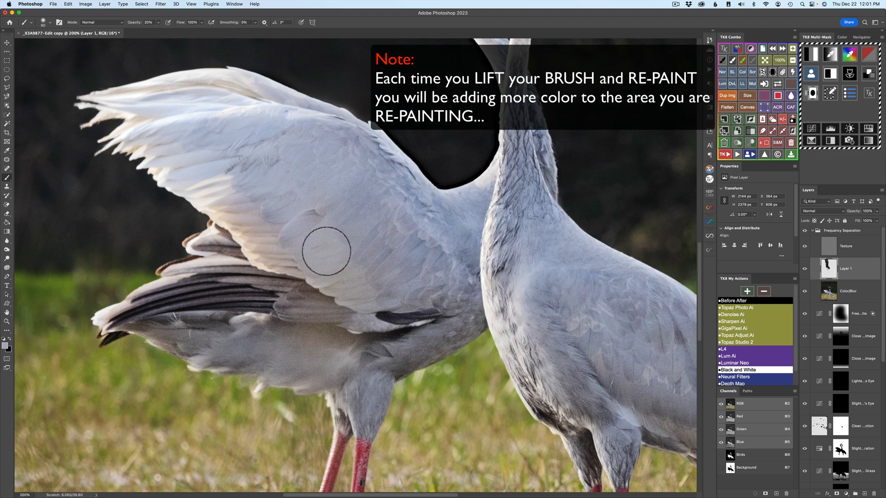
Step: Paint the grey at 30% opacity over the stains on the lower wing, front edge, wing tip and feathers below
{"action": "left_click_drag", "start_coordinate": [325, 251], "coordinate": [293, 220]}
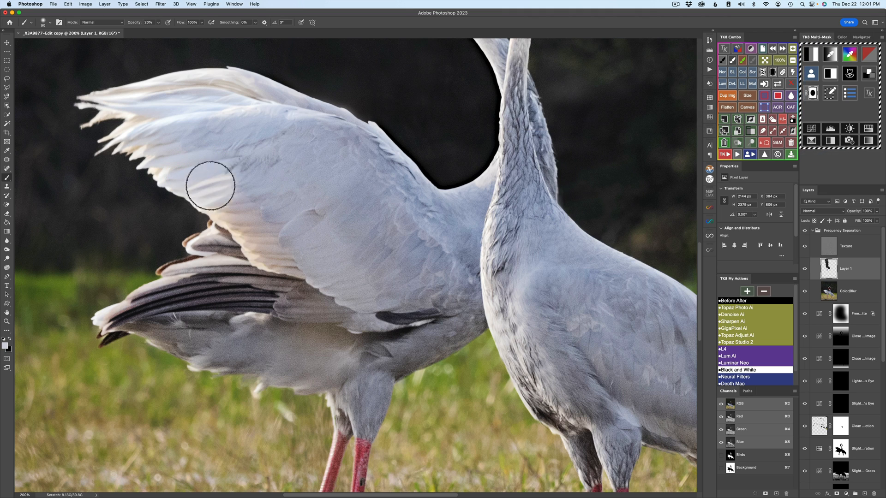
{"action": "left_click_drag", "start_coordinate": [210, 185], "coordinate": [242, 241]}
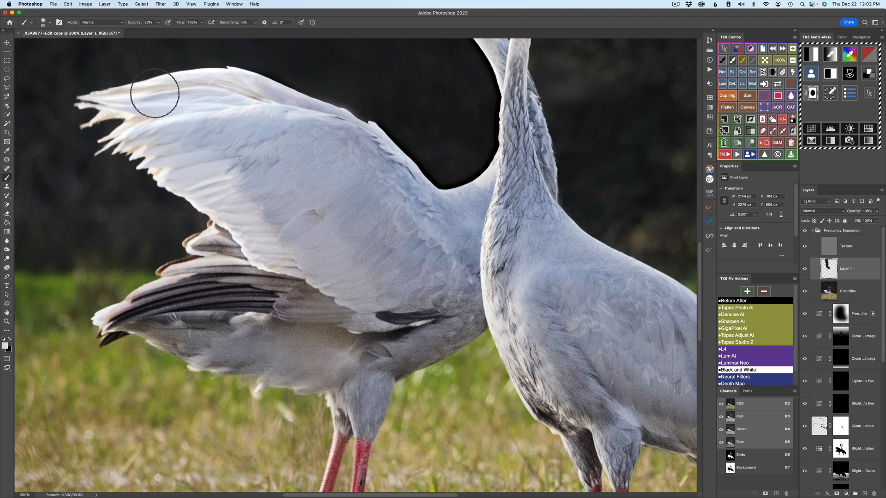
{"action": "left_click_drag", "start_coordinate": [155, 93], "coordinate": [136, 97]}
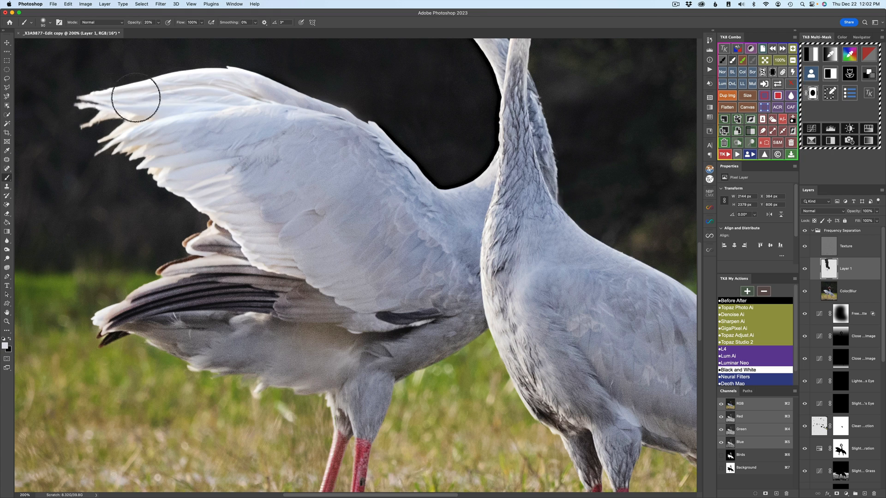
{"action": "left_click_drag", "start_coordinate": [135, 98], "coordinate": [148, 123]}
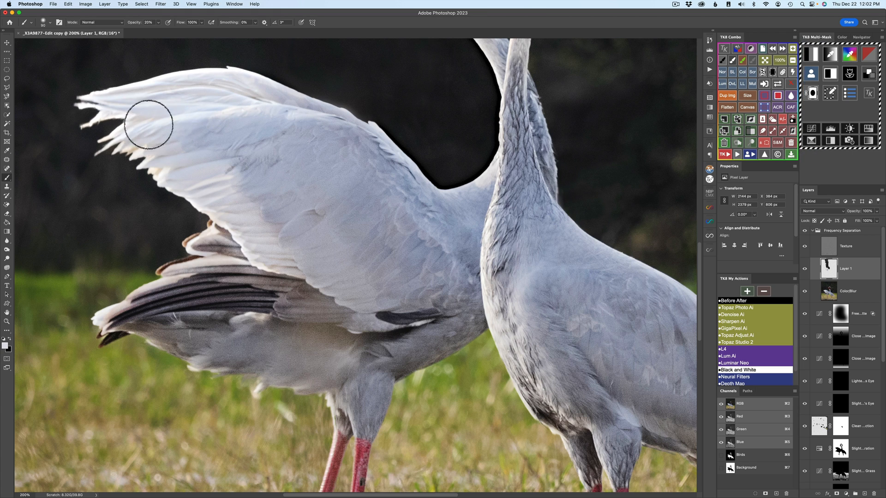
{"action": "left_click_drag", "start_coordinate": [148, 123], "coordinate": [278, 223]}
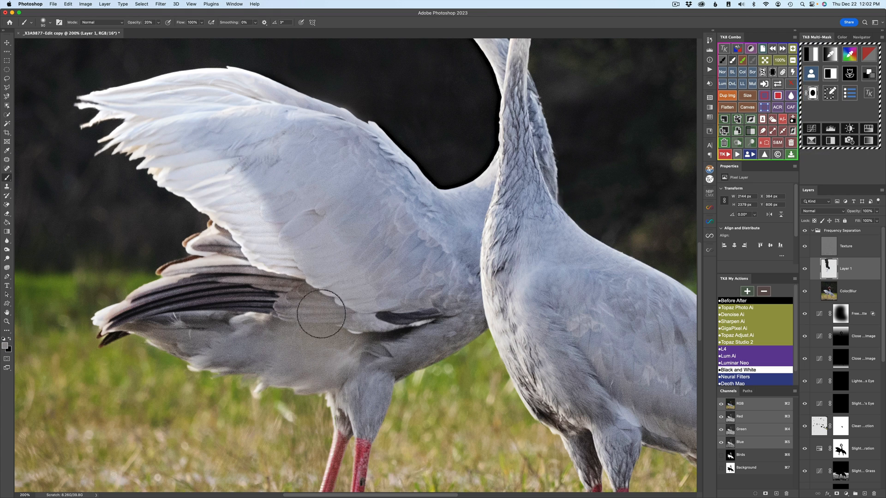
{"action": "left_click_drag", "start_coordinate": [322, 314], "coordinate": [359, 351]}
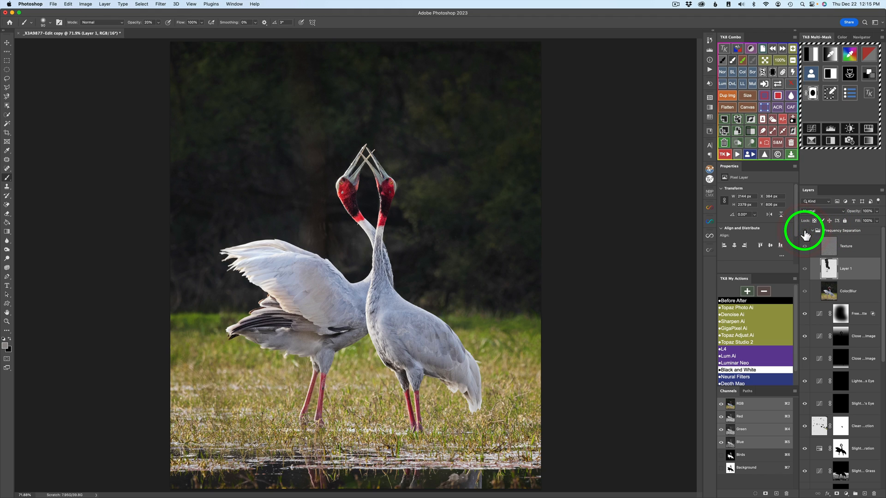
{"action": "left_click", "coordinate": [804, 232]}
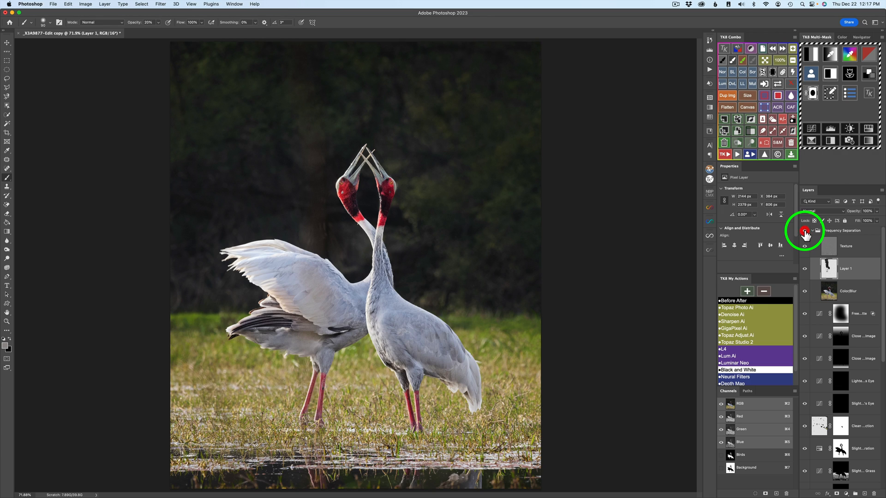